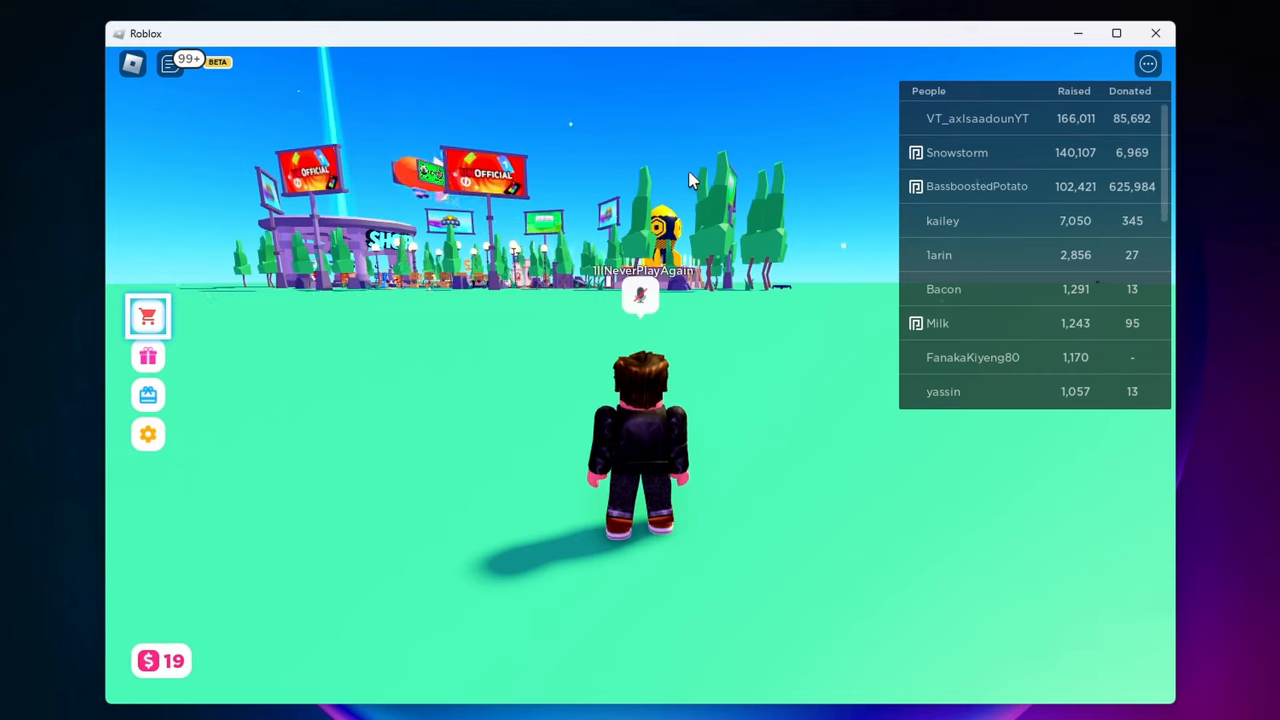
Show the Help page of the Roblox menu listing keybinds, including UI Selection Toggle under Misc.
{"action": "left_click", "coordinate": [148, 356]}
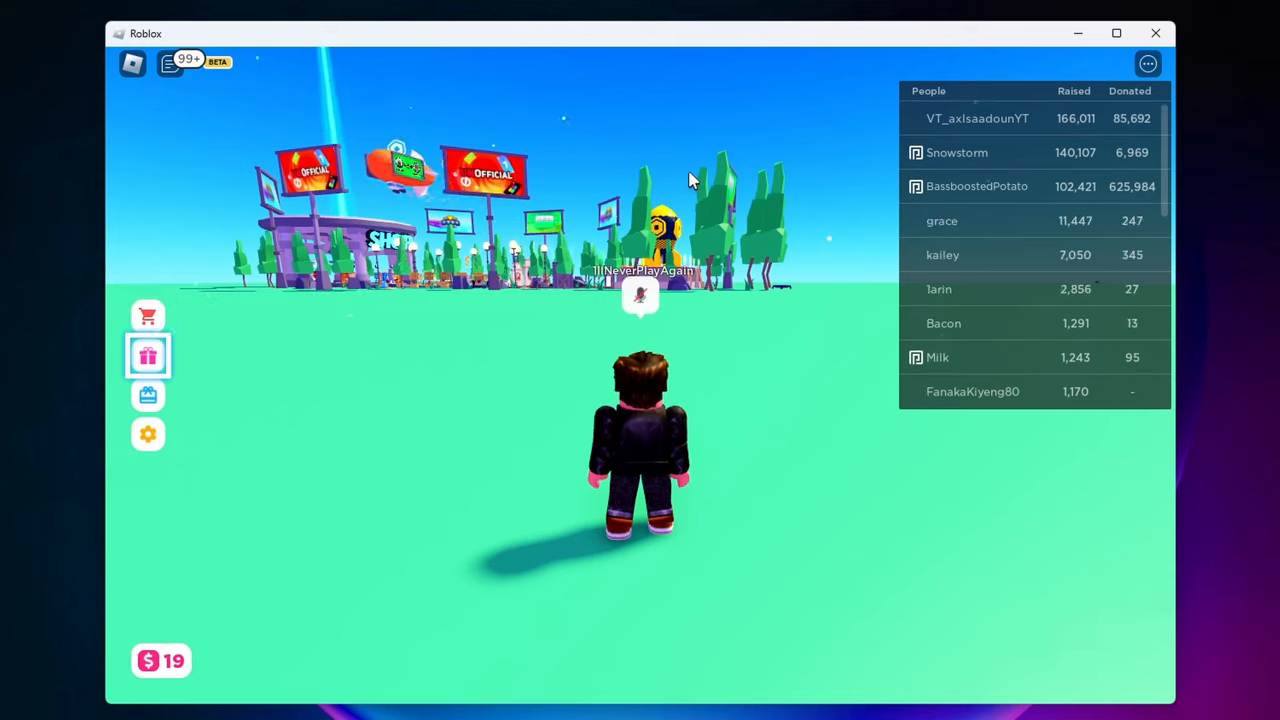
{"action": "left_click", "coordinate": [148, 396]}
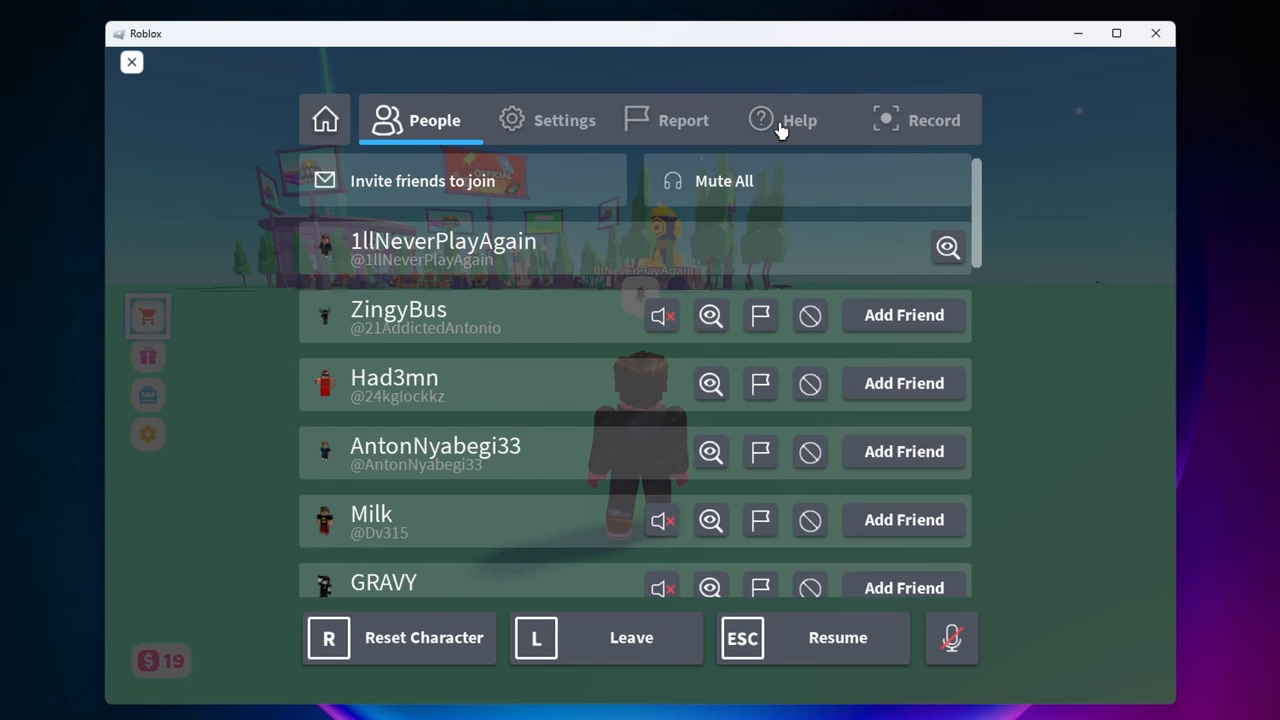
{"action": "left_click", "coordinate": [800, 120]}
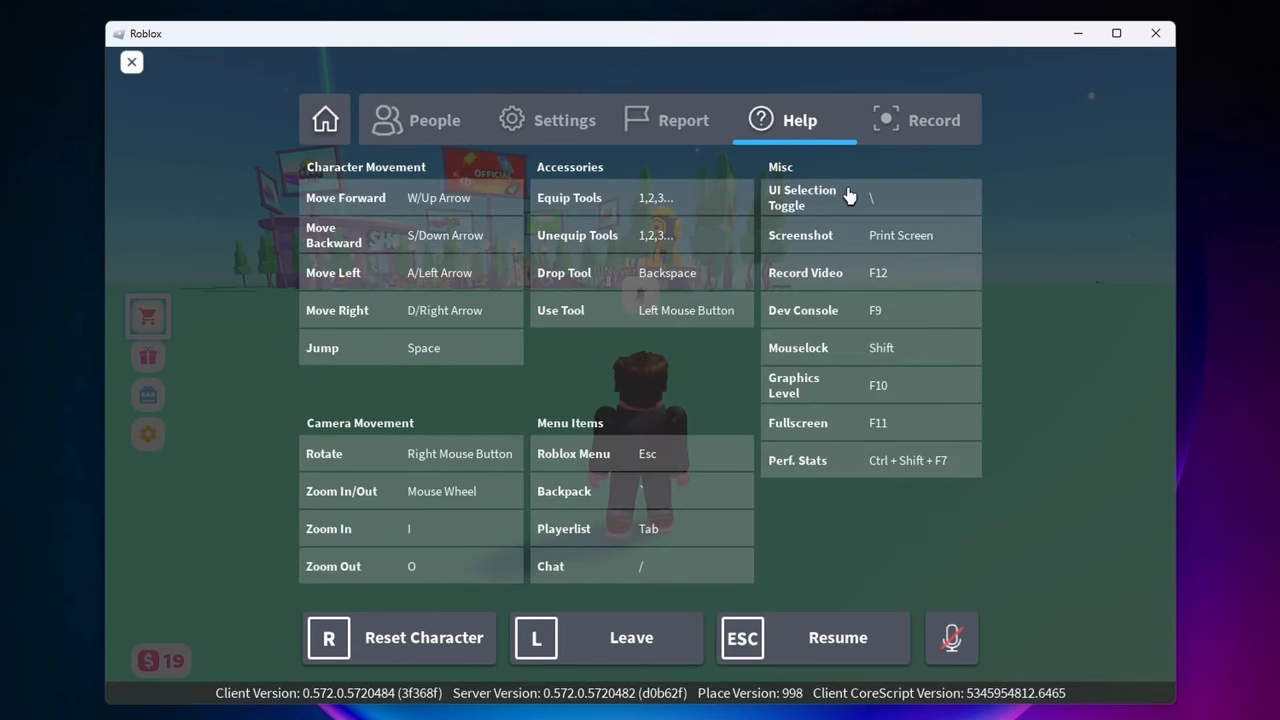
{"action": "mouse_move", "coordinate": [770, 210]}
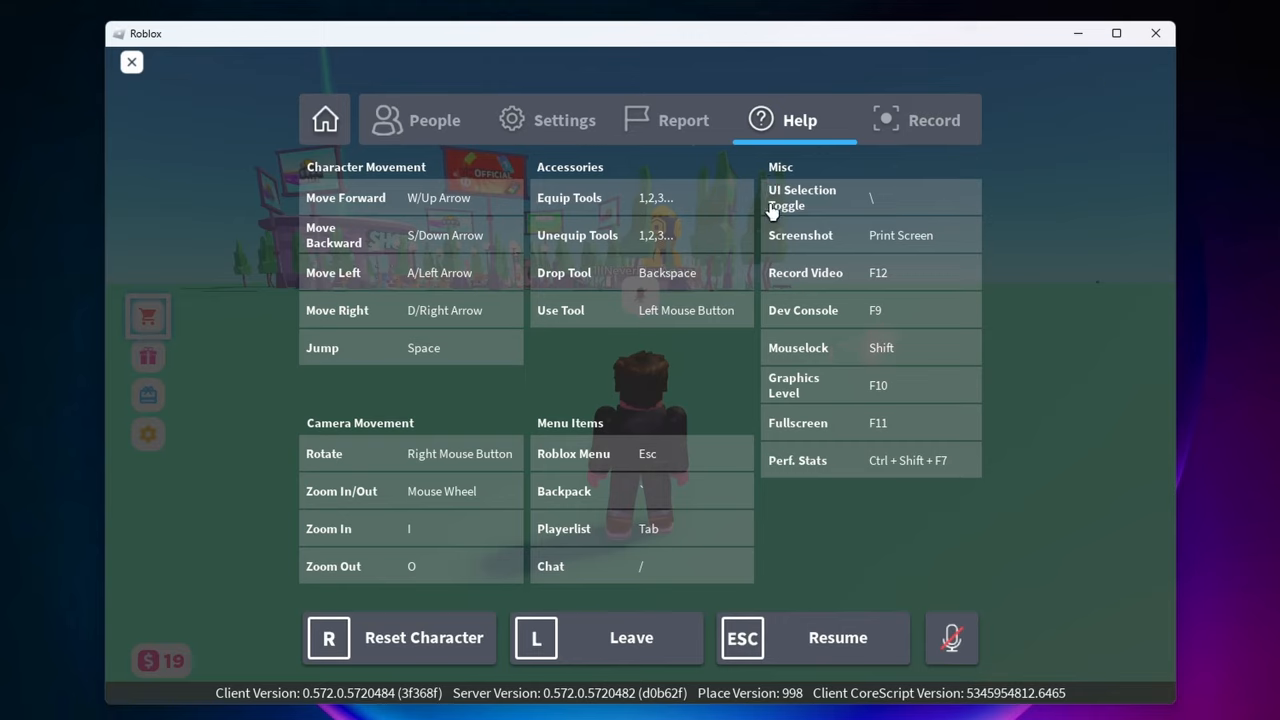
{"action": "mouse_move", "coordinate": [872, 222]}
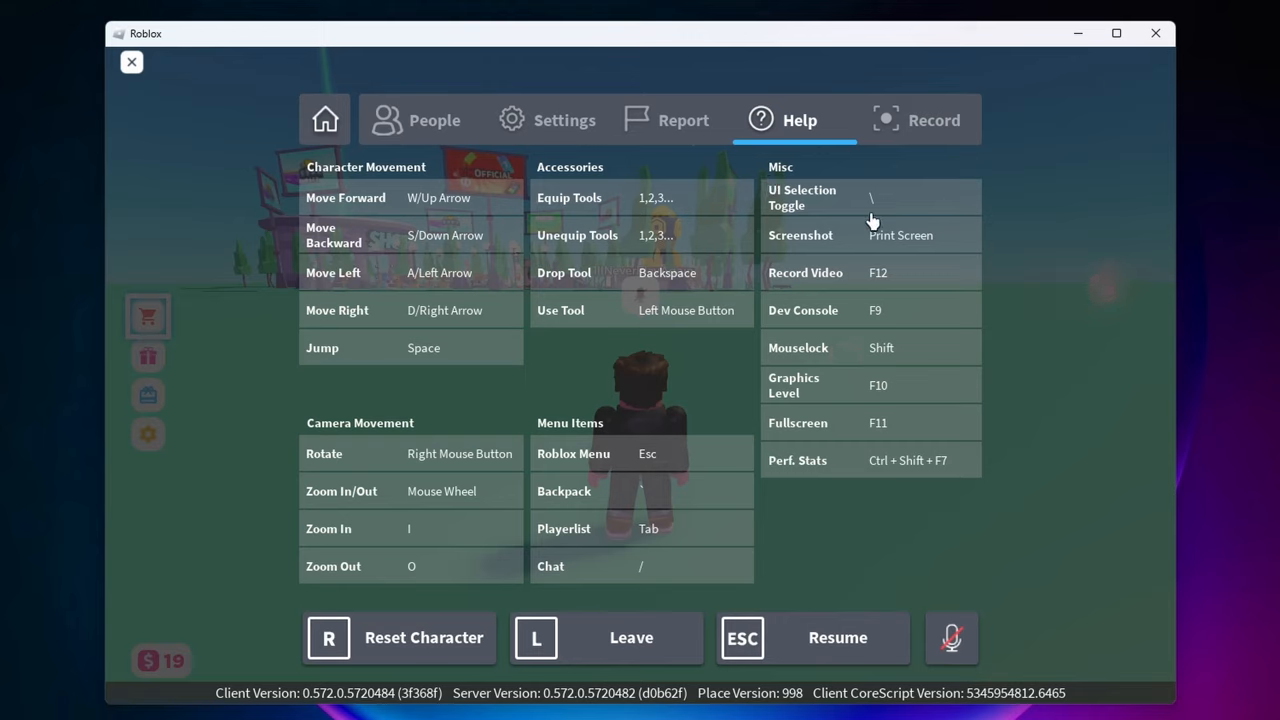